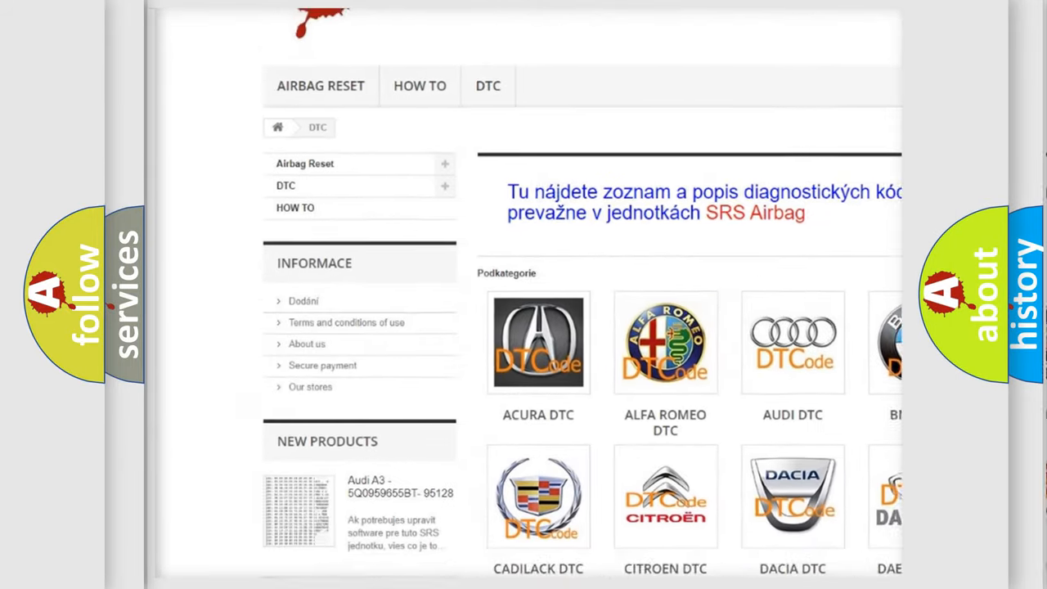
scroll(down, 3)
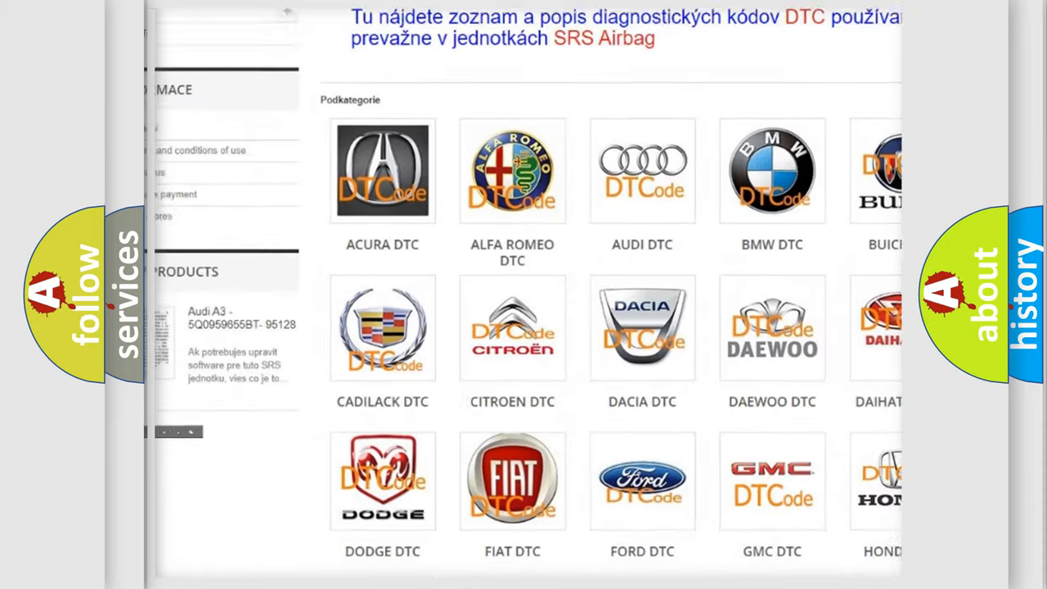
scroll(down, 3)
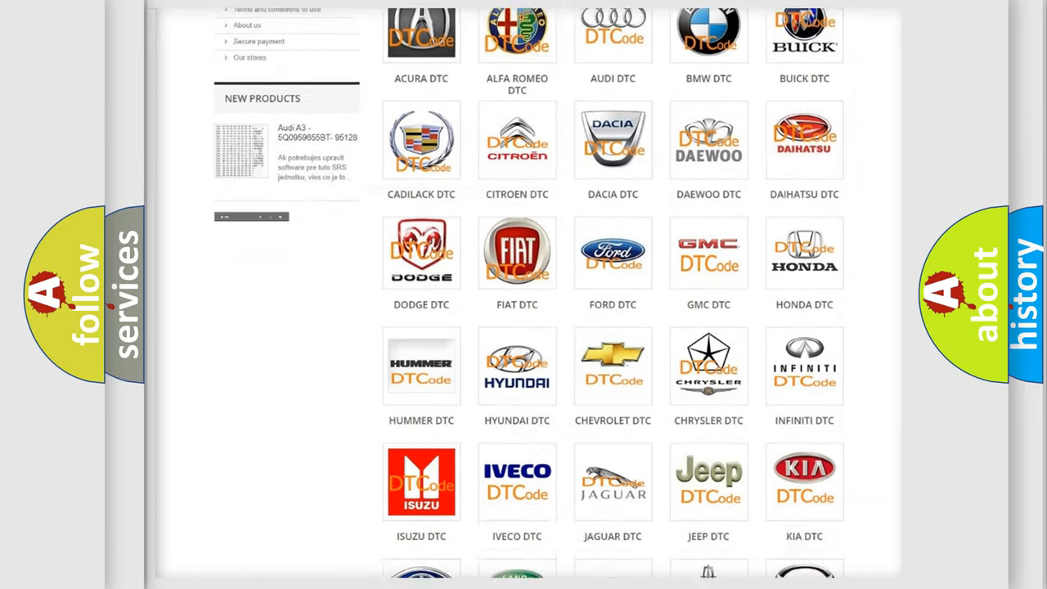
scroll(down, 3)
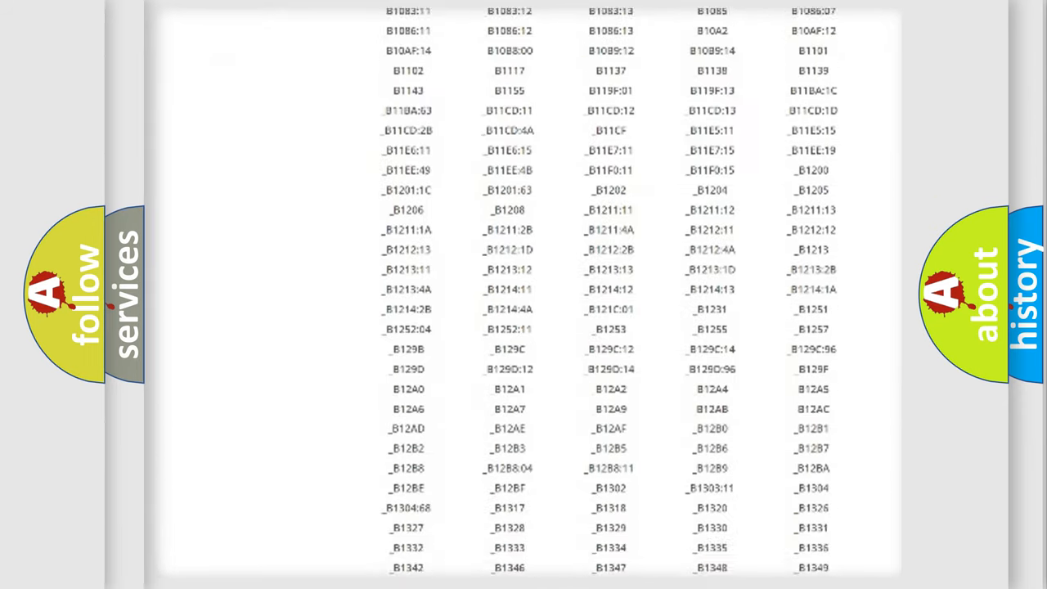
scroll(down, 3)
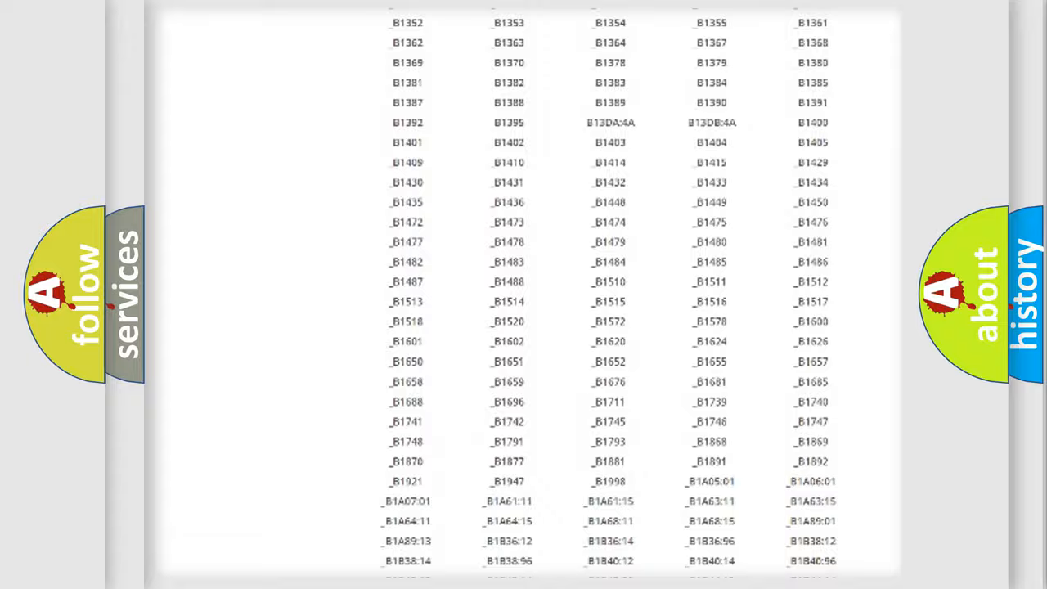